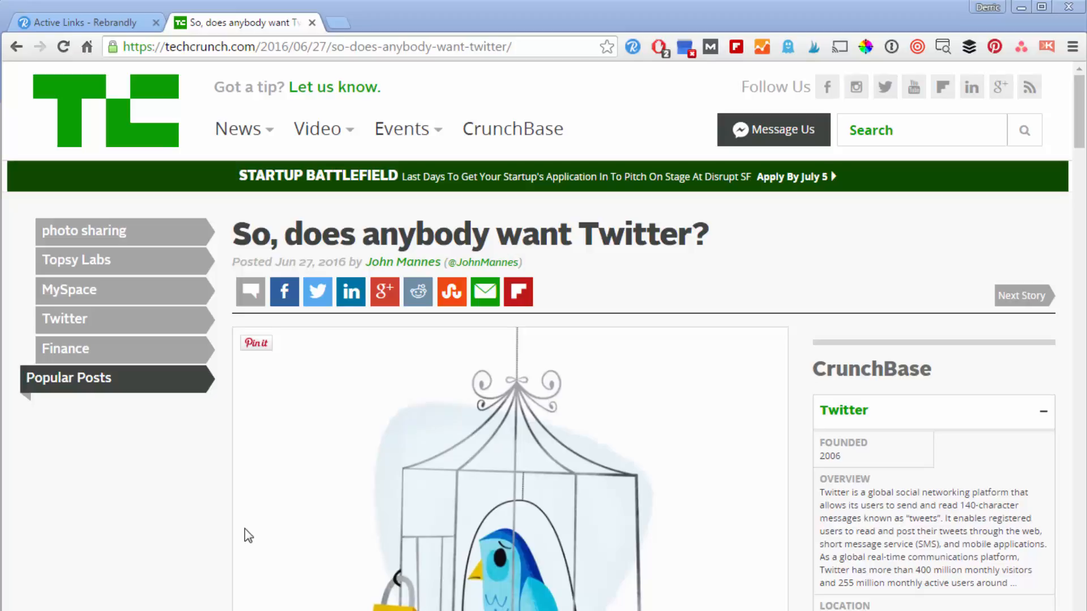
mouse_move(317, 291)
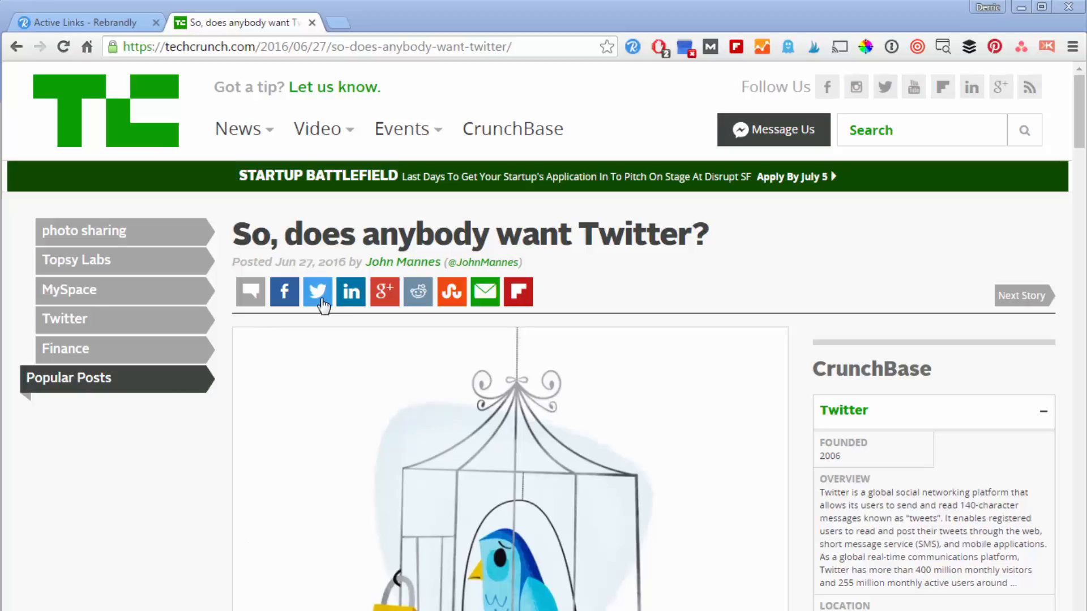
Share the TechCrunch article to Twitter and select parts of its tcrn.ch short link
click(317, 291)
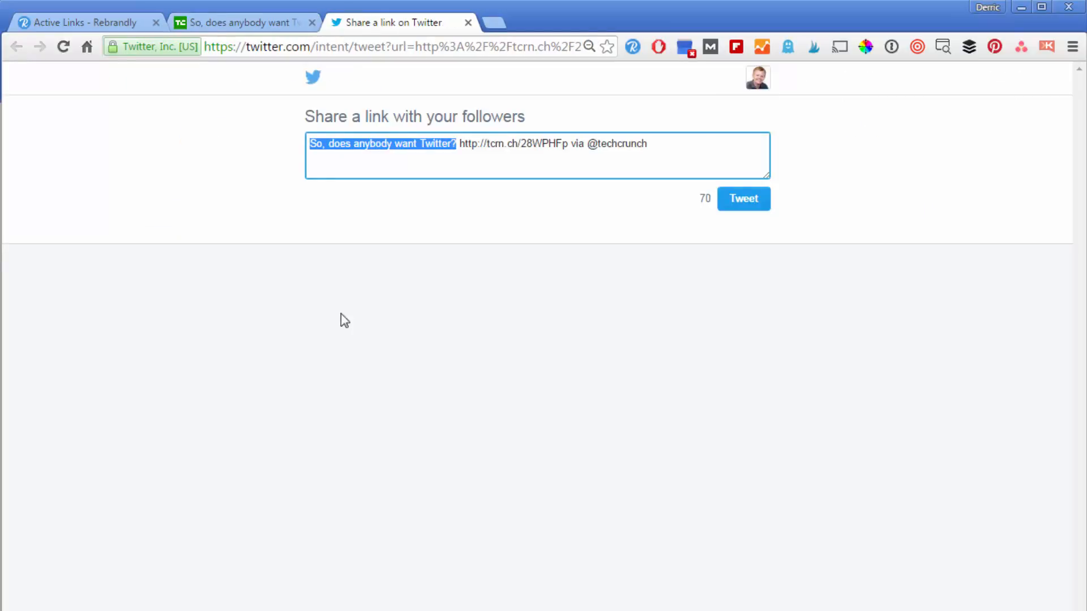
double_click(506, 143)
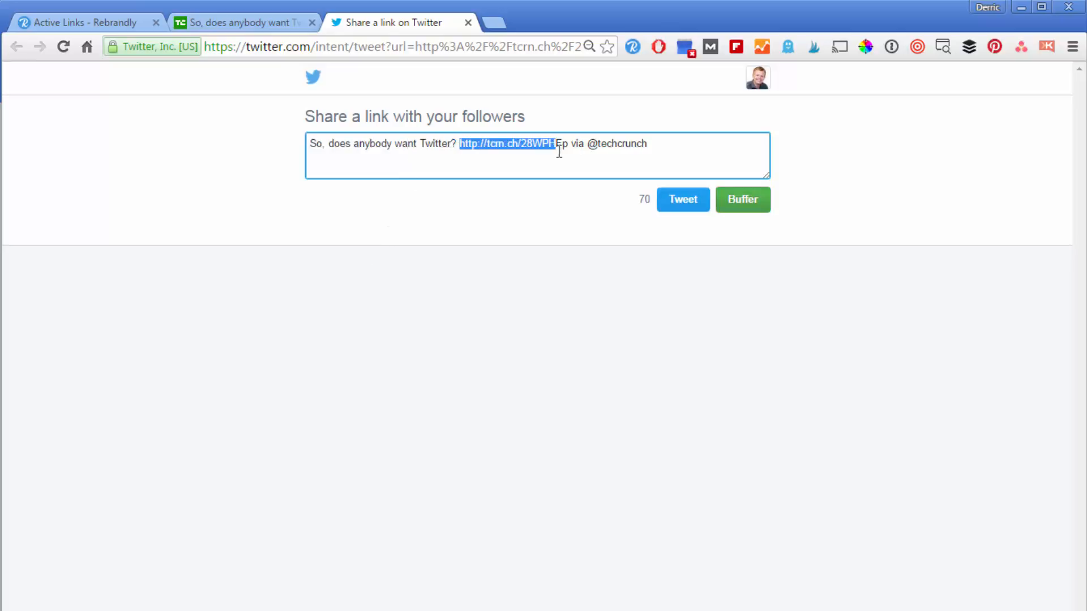
click(485, 144)
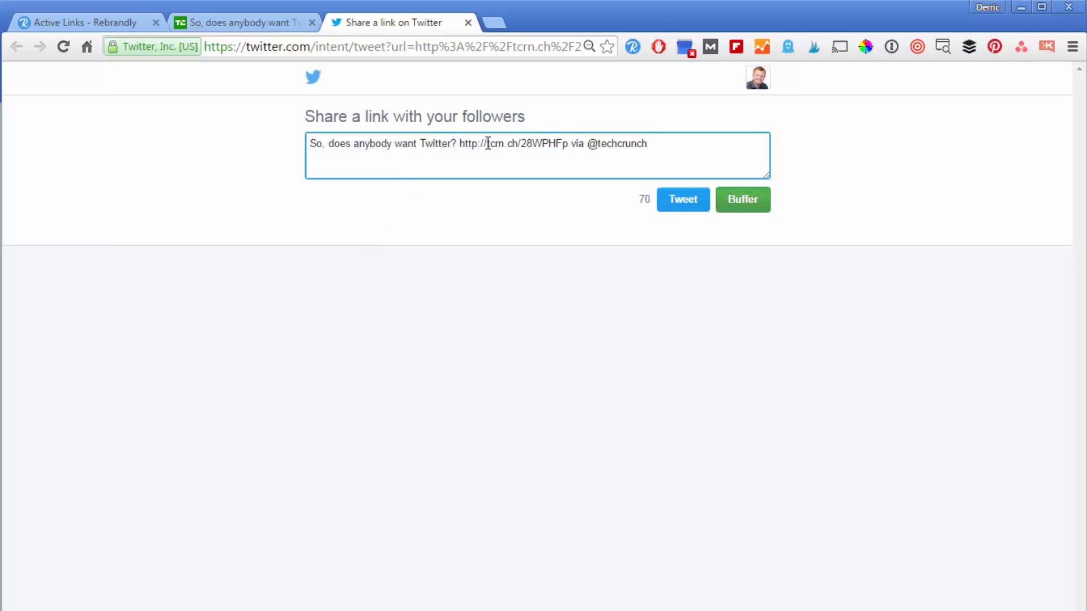
double_click(500, 143)
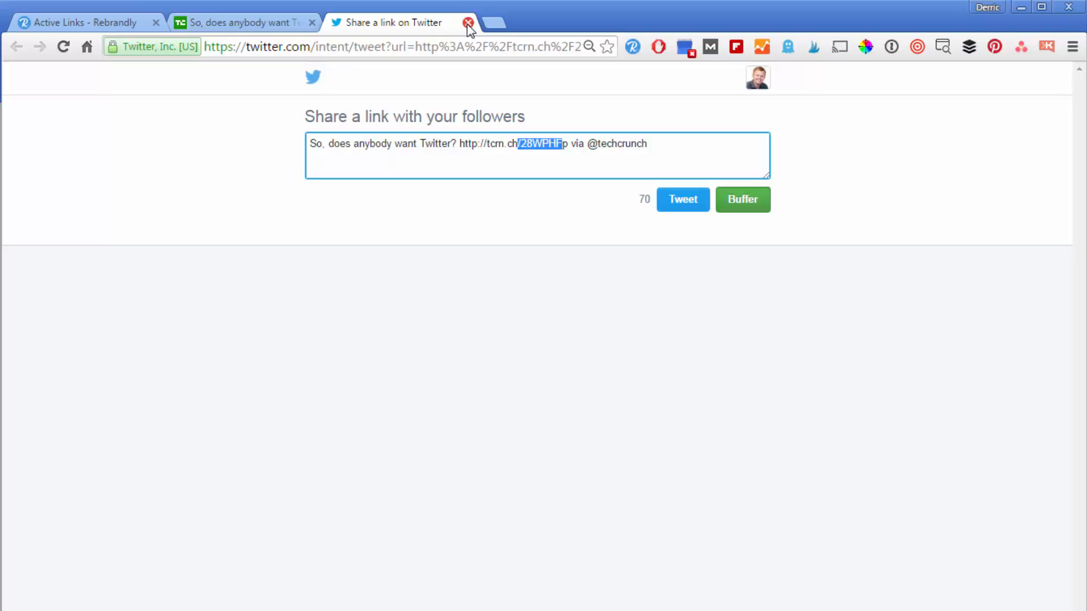
Rebrand the article link on the justthe.click domain with the slug Twitters-dead
click(468, 22)
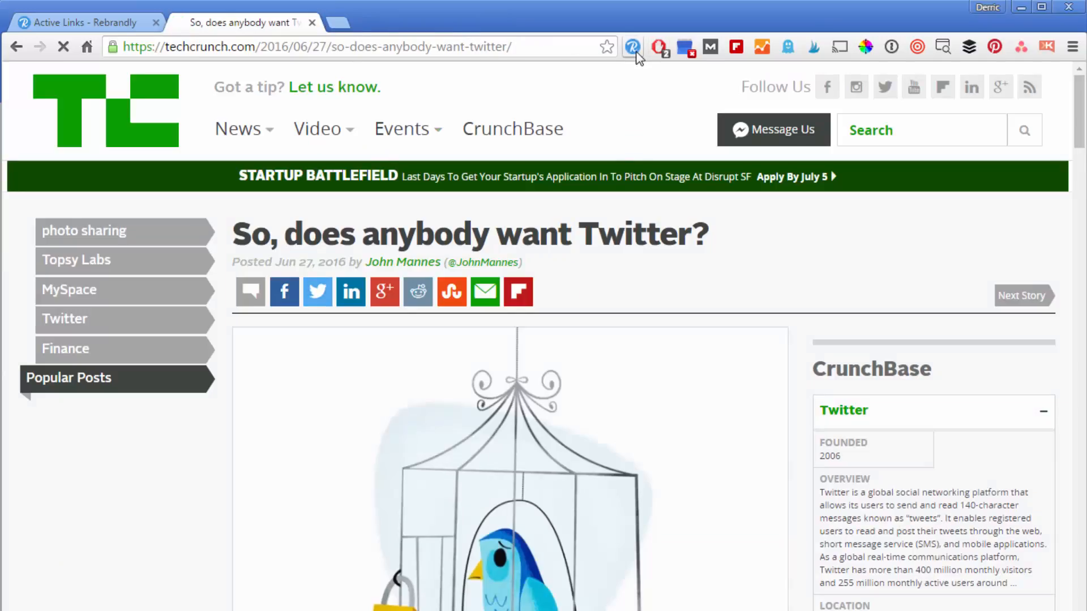
click(632, 47)
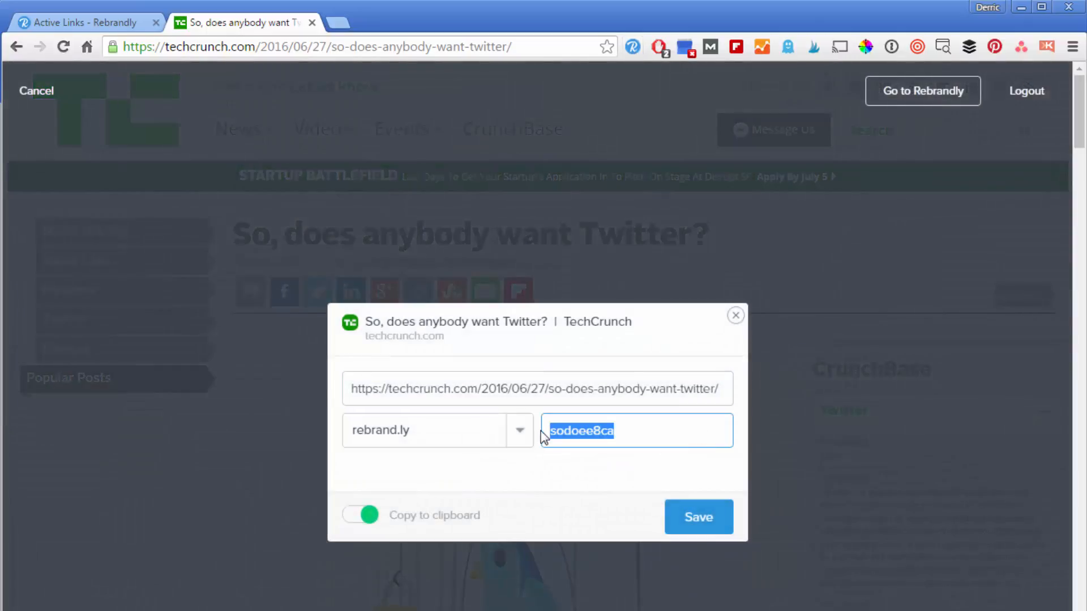
click(520, 430)
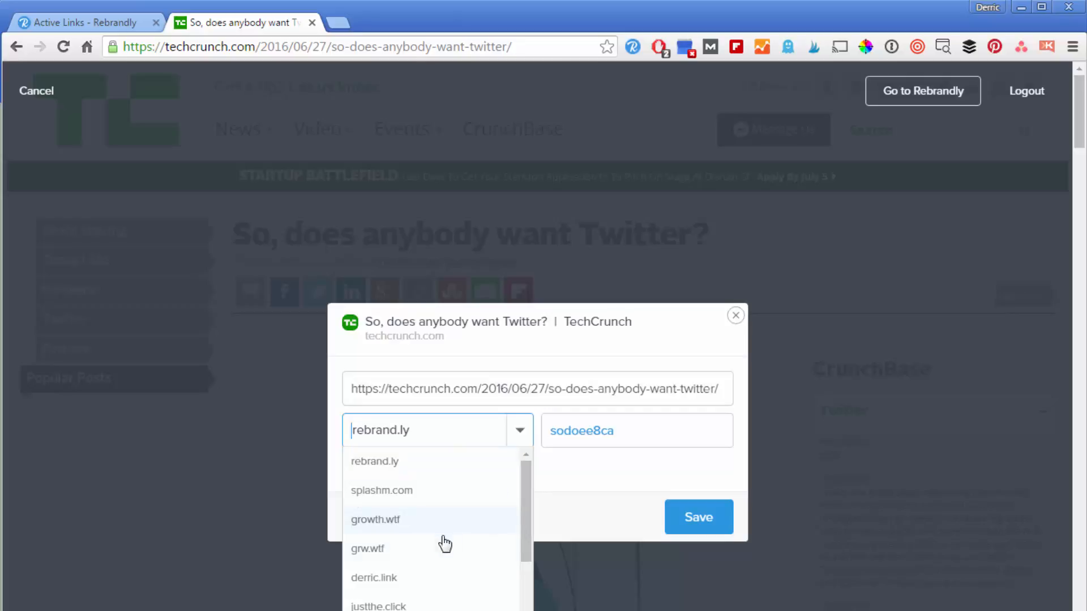
scroll(down, 3)
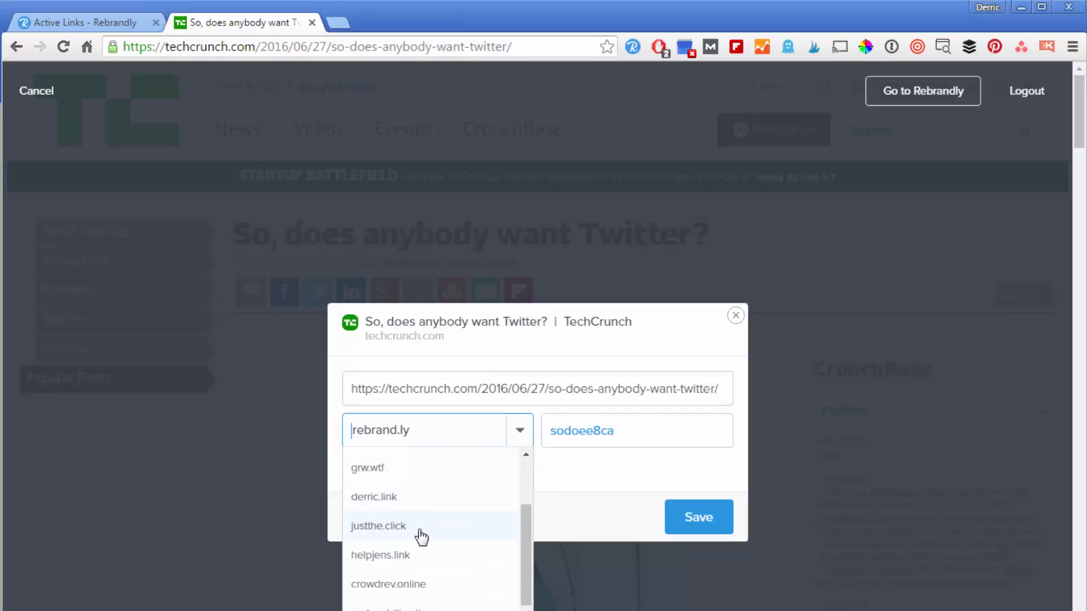
click(379, 526)
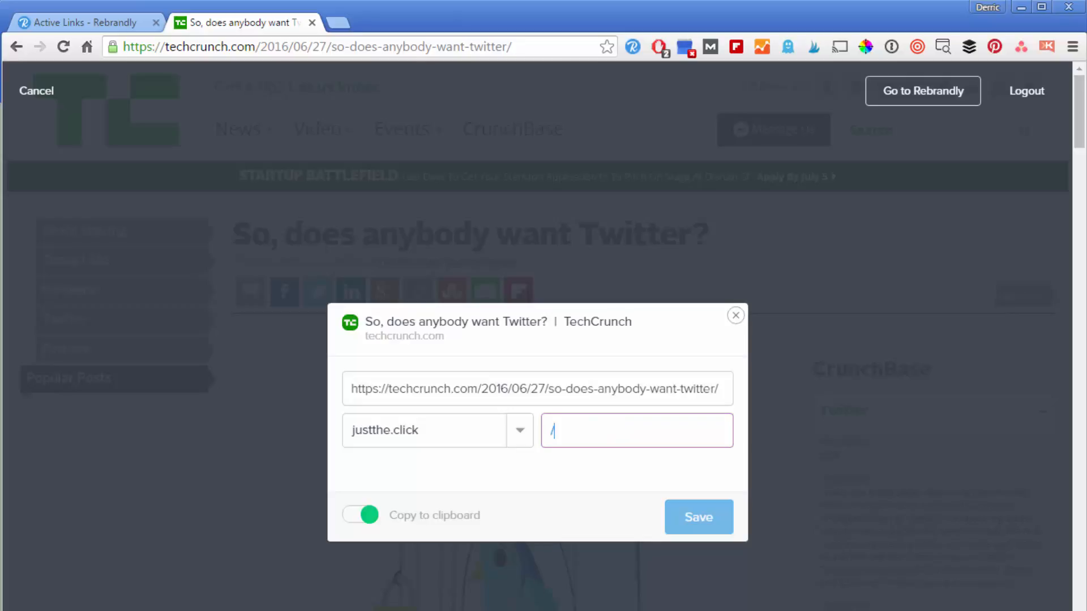
text(Twitters-dead)
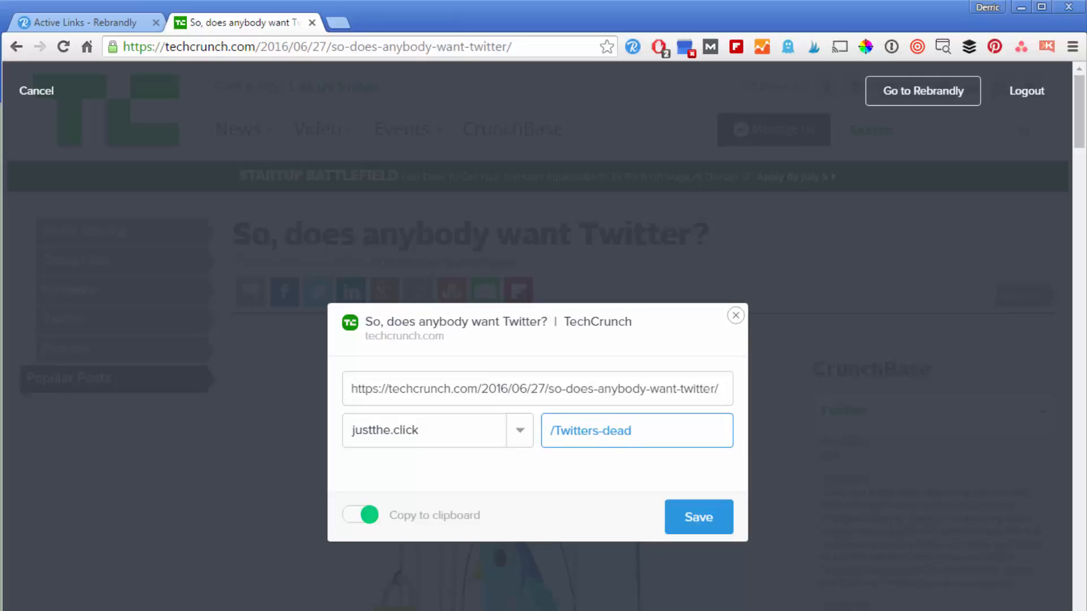
Save justthe.click/Twitters-dead and open a Twitter draft containing it
click(698, 517)
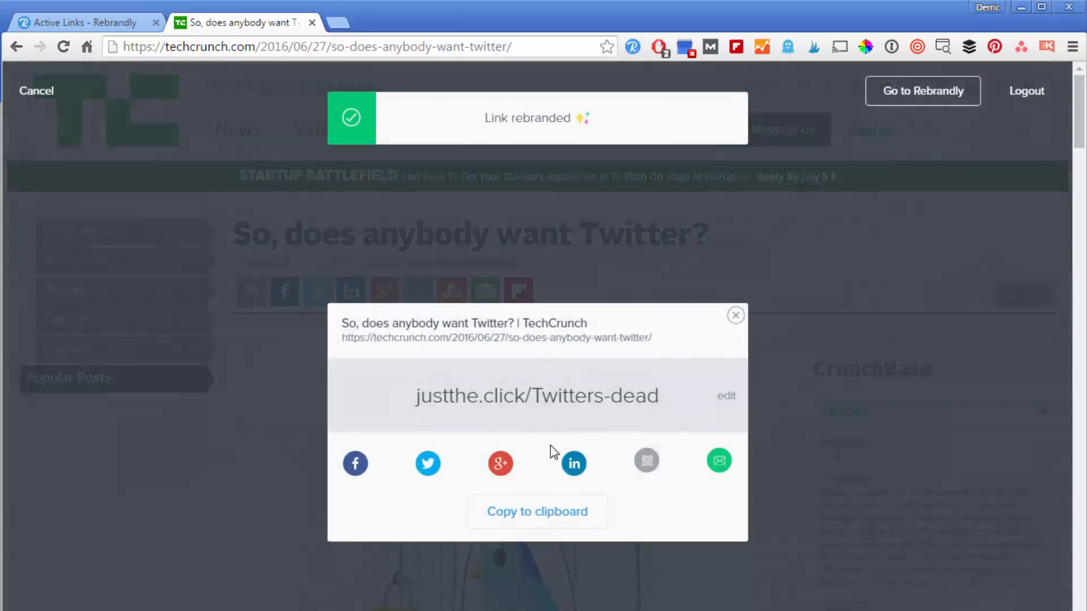
click(428, 463)
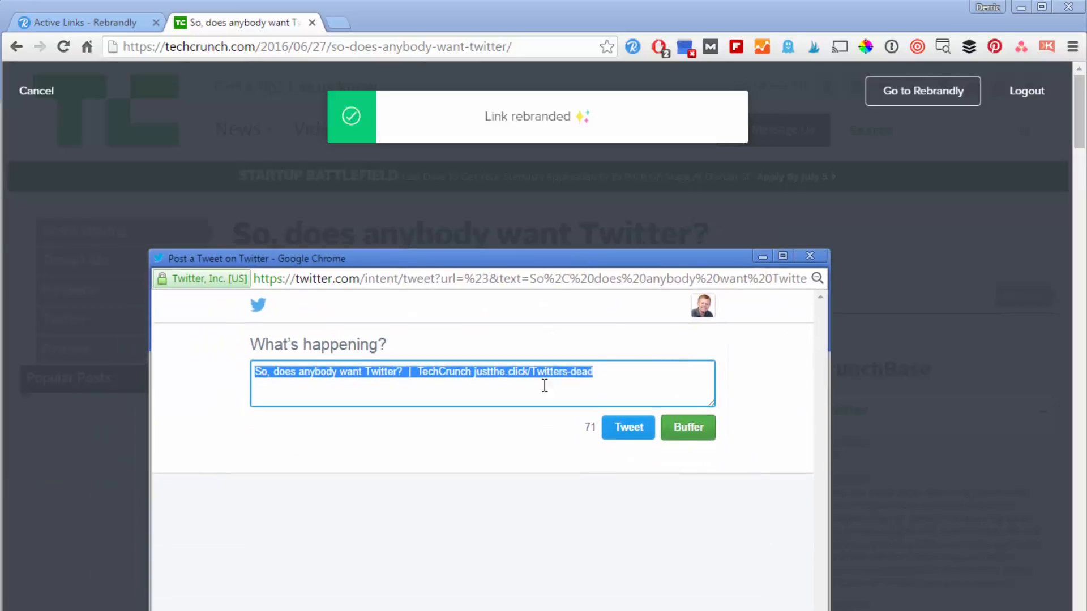
mouse_move(809, 256)
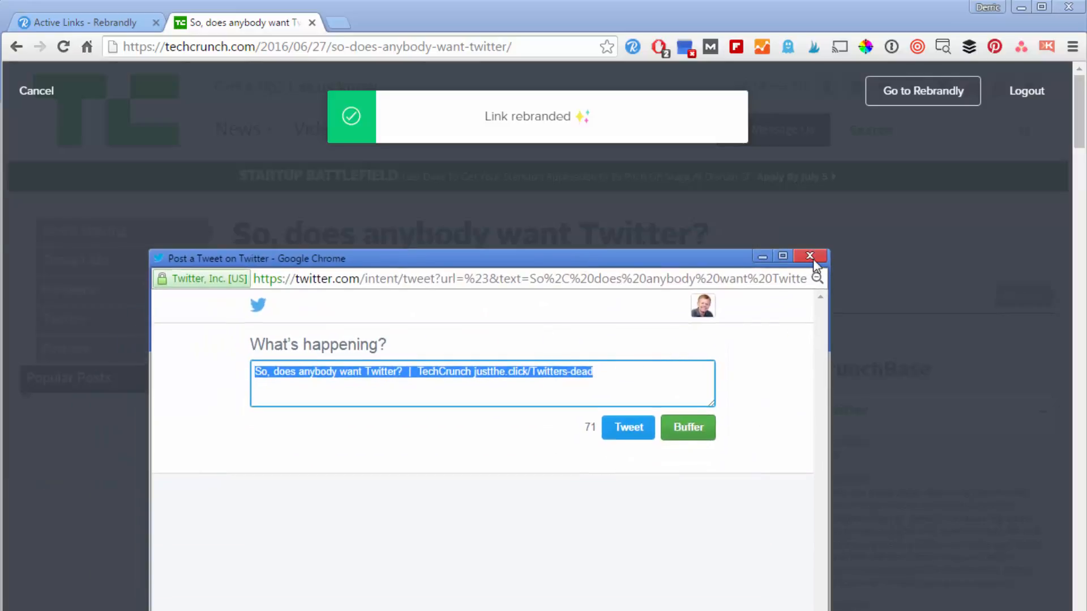
Close the tweet popup and return to the Active Links list
click(809, 256)
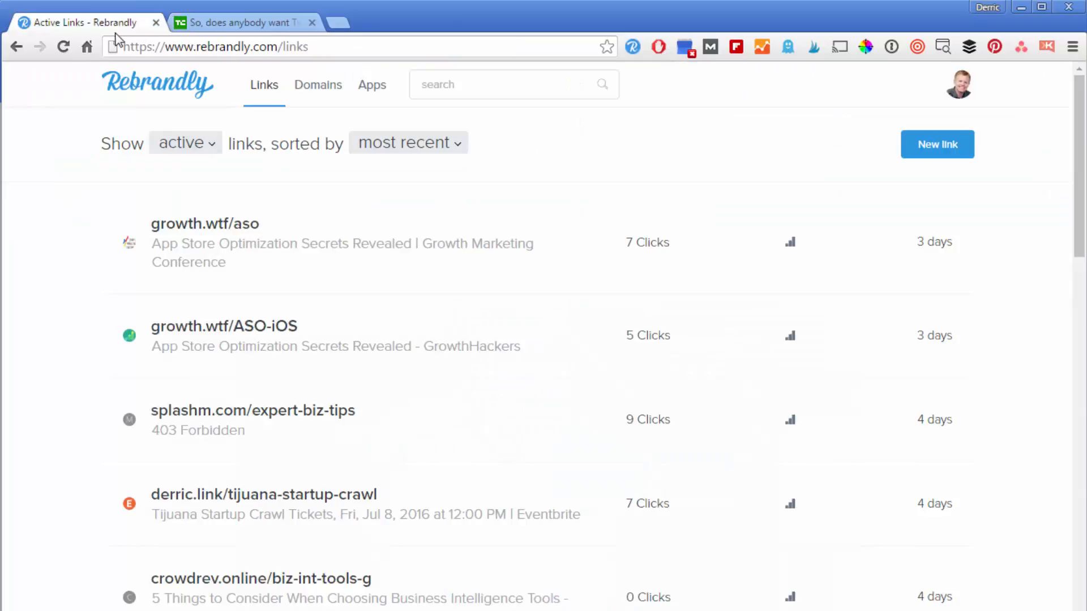
mouse_move(714, 251)
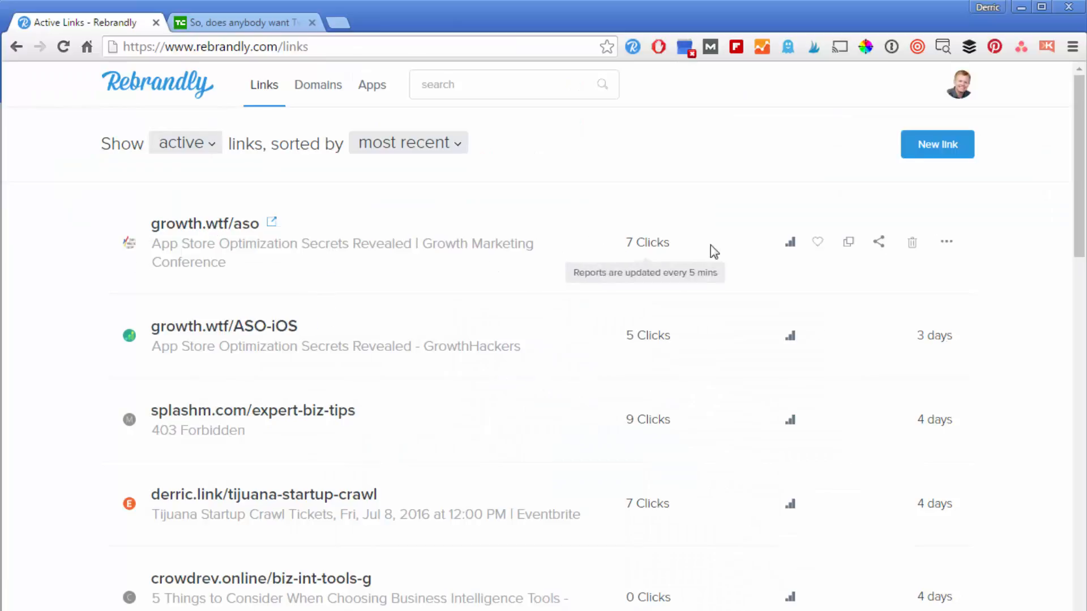
mouse_move(880, 242)
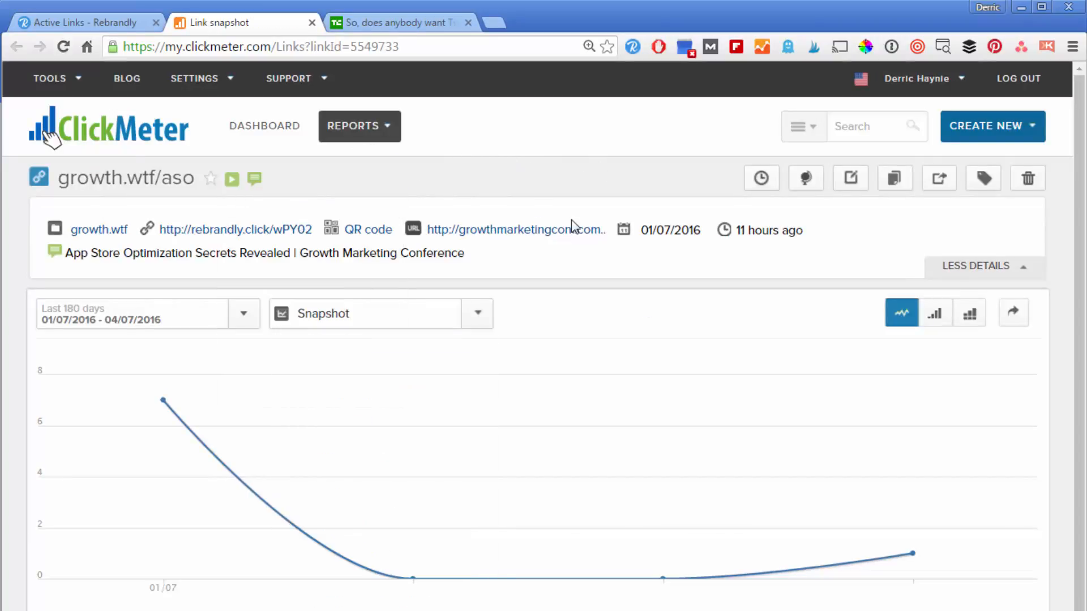
Open the growth.wtf/aso tracking link's edit page and scroll through its options
click(264, 126)
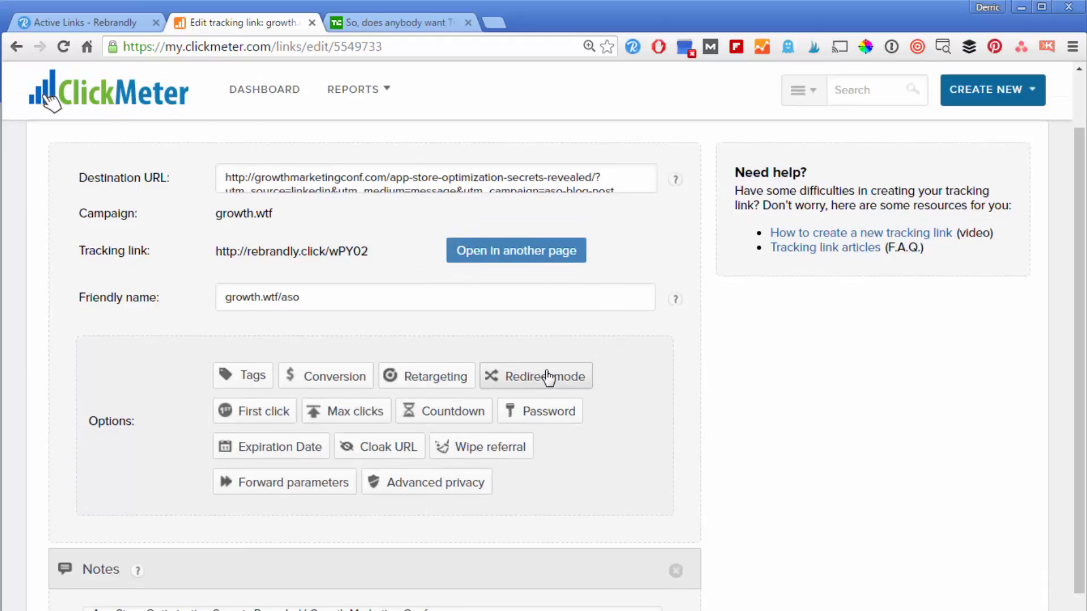
scroll(down, 3)
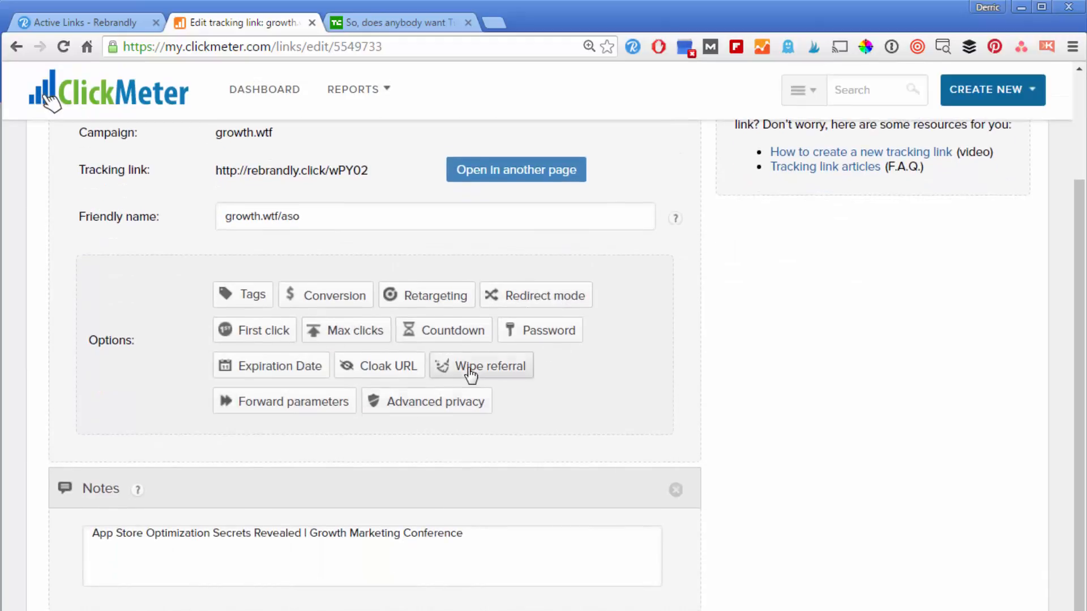
scroll(up, 3)
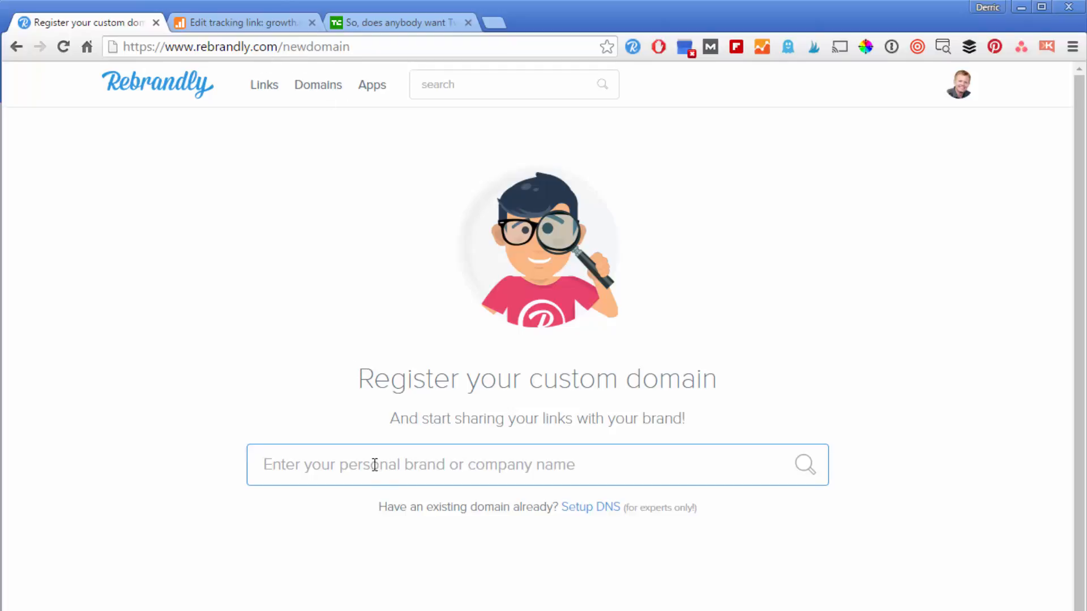
Search custom domains for 'techcrunch' and scroll the results, finding techcrunch.name at $18
text(techcrunch)
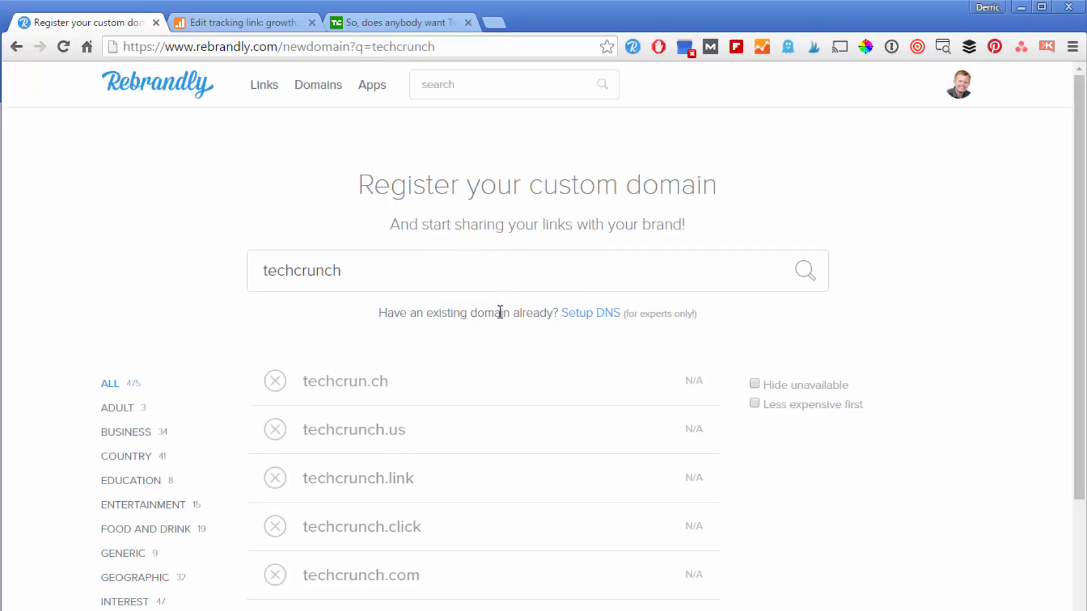
scroll(down, 3)
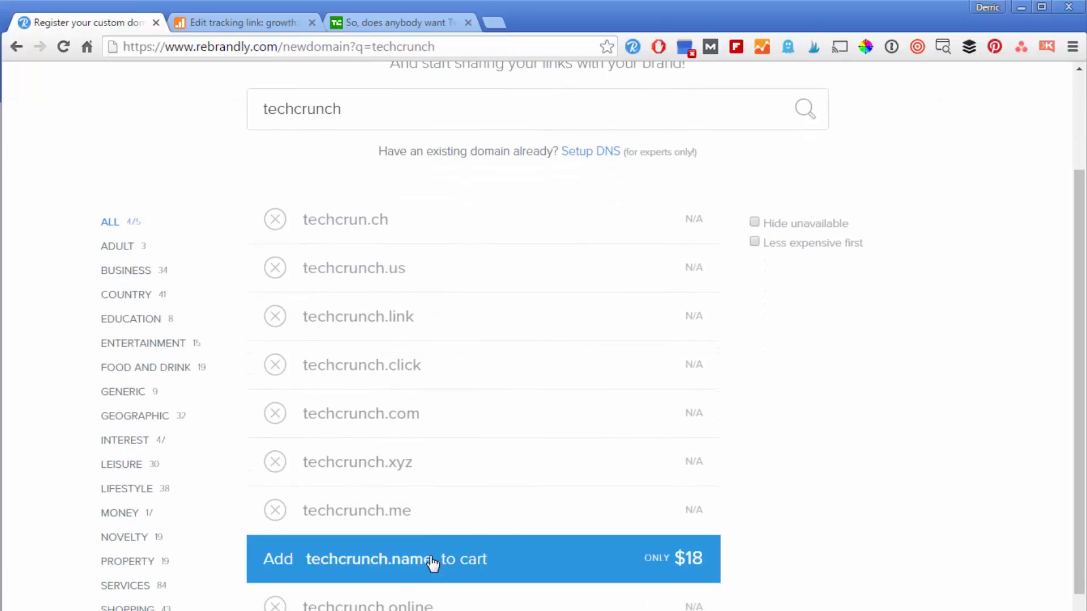
mouse_move(478, 567)
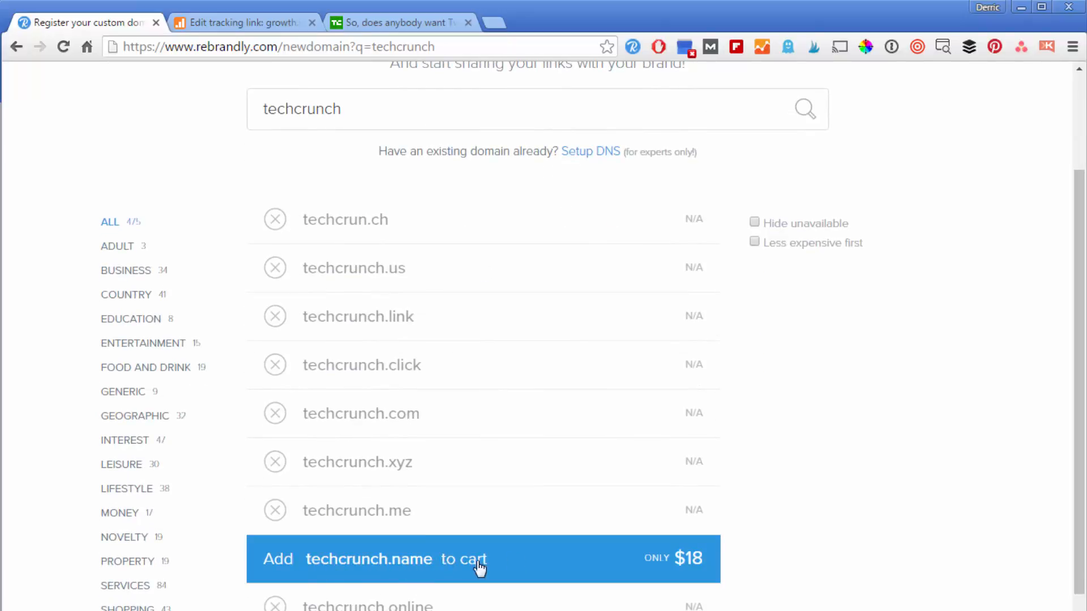
scroll(up, 3)
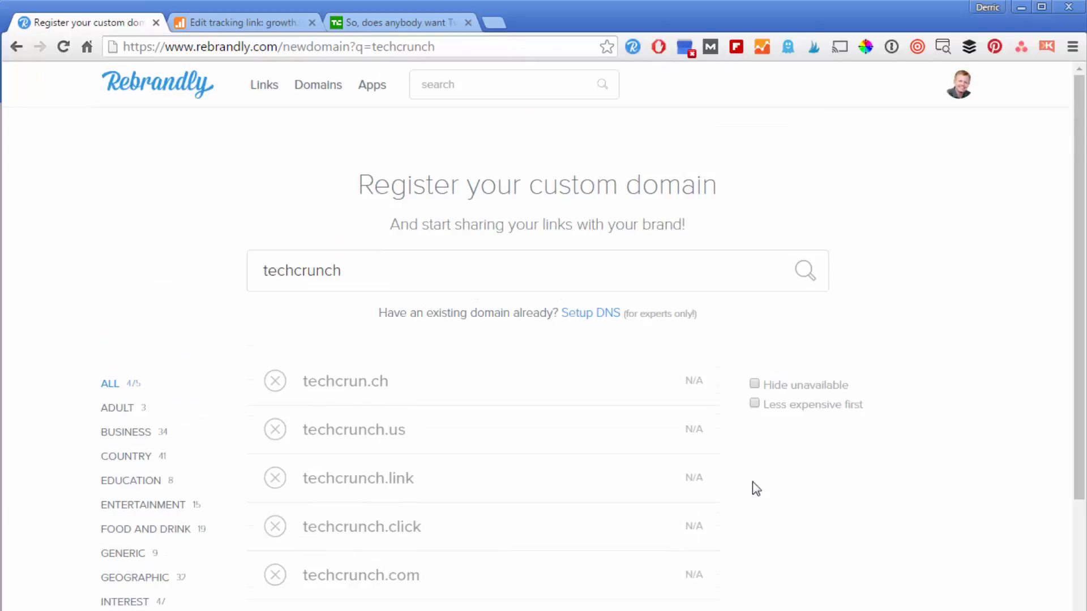
scroll(down, 3)
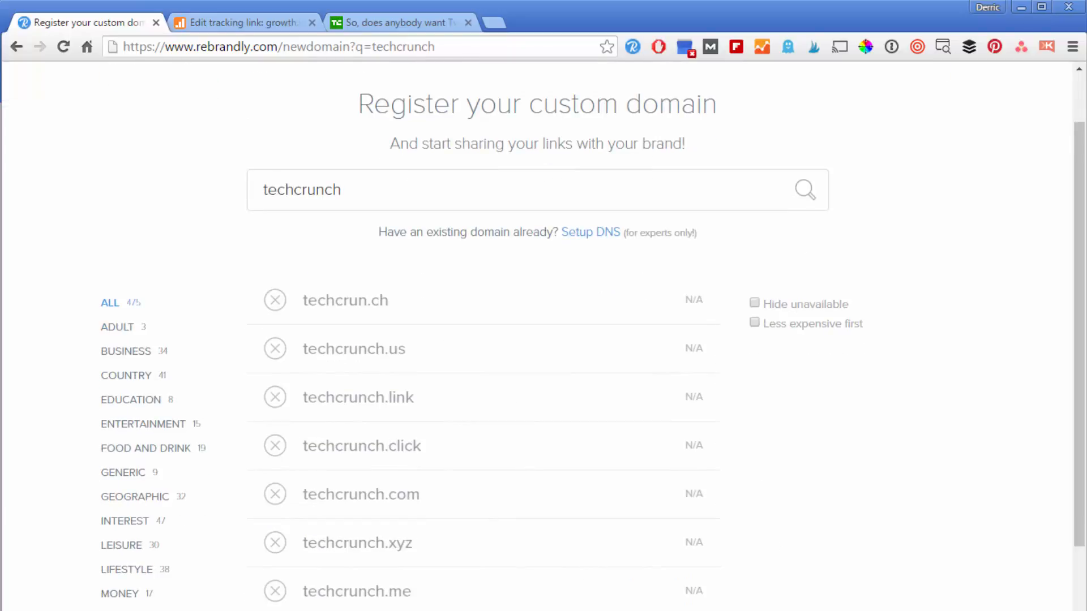